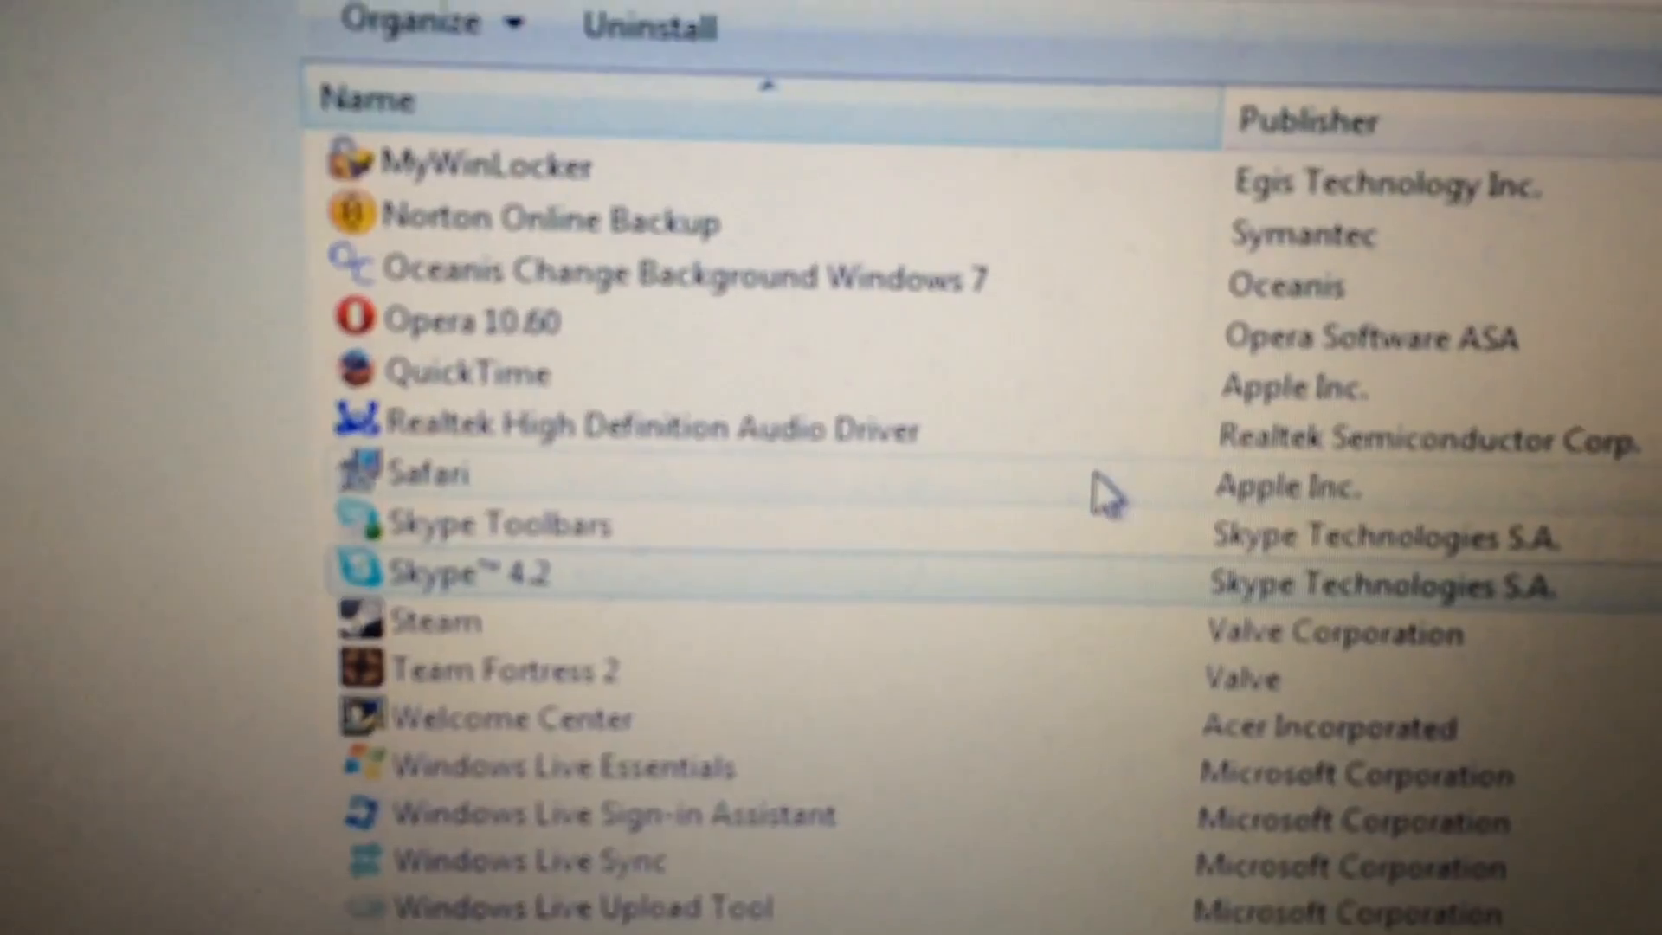
Navigate from the Control Panel home through Programs to the installed programs list
{"action": "scroll", "scroll_direction": "down", "scroll_amount": 3}
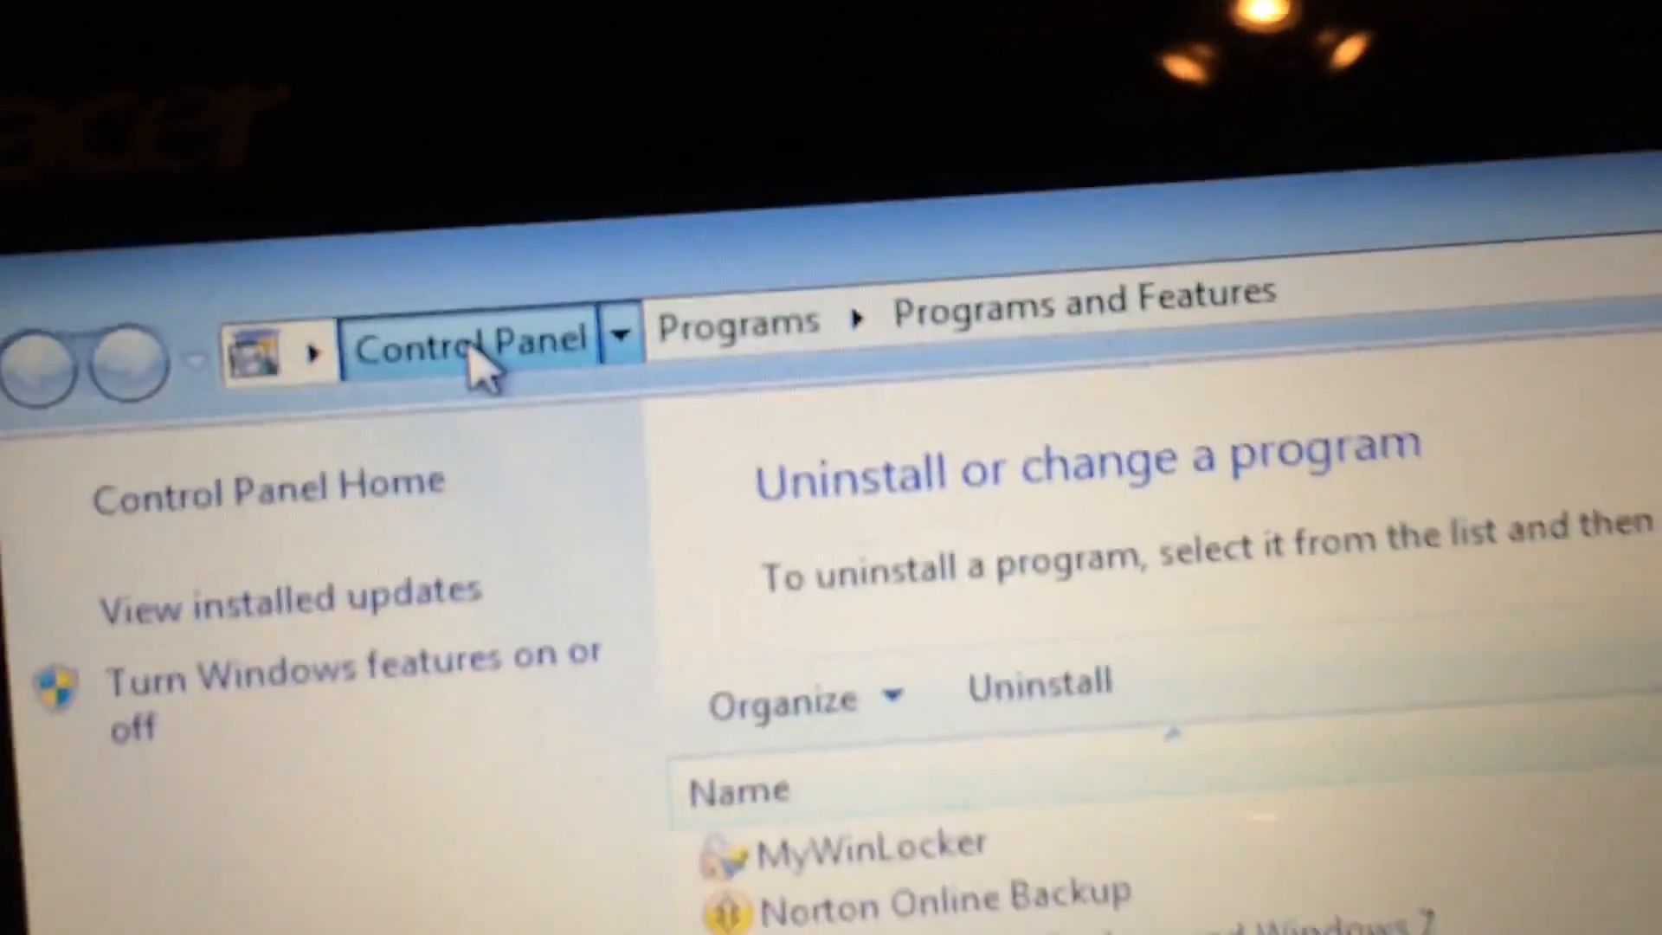
{"action": "left_click", "coordinate": [469, 339]}
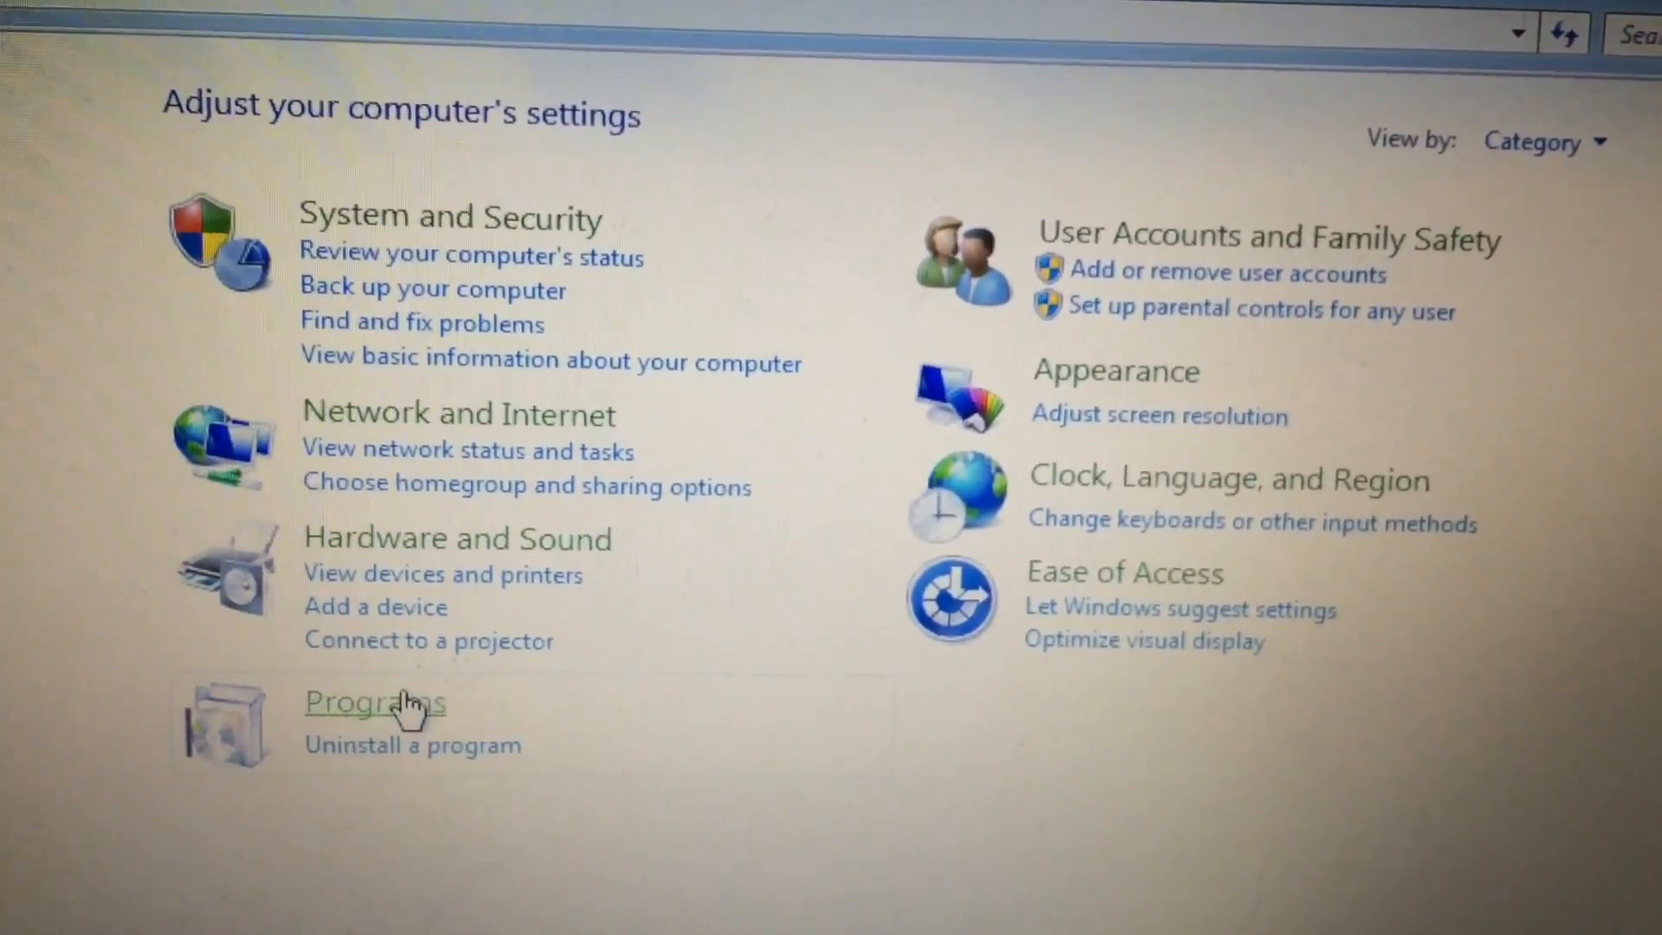
{"action": "left_click", "coordinate": [374, 703]}
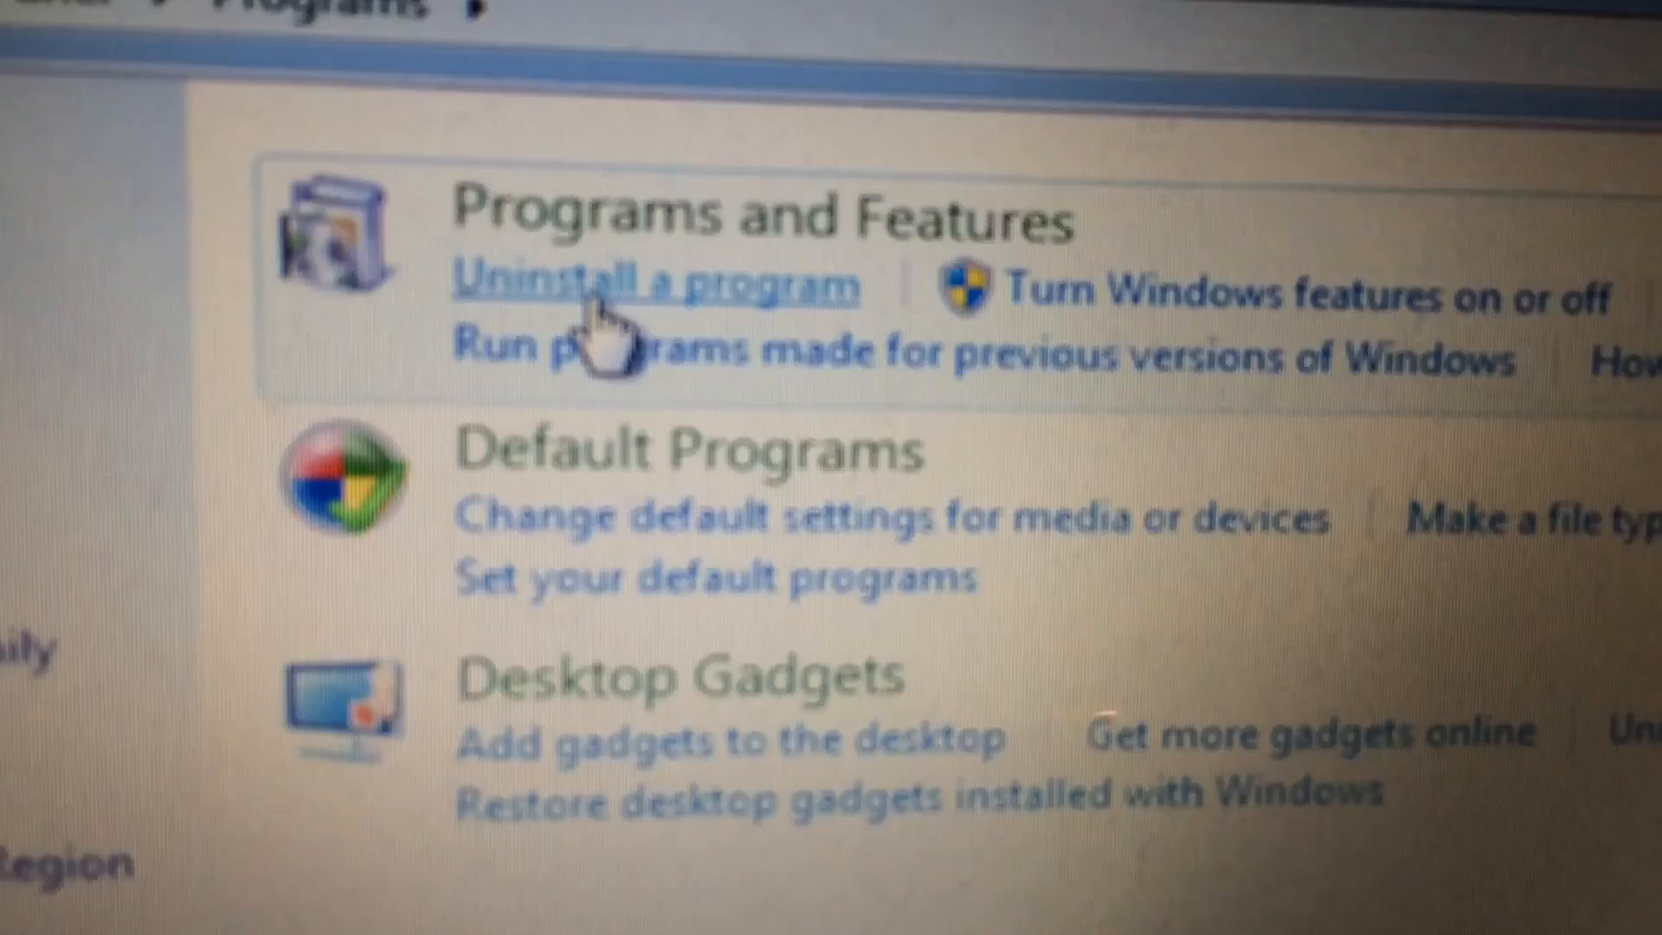
{"action": "left_click", "coordinate": [646, 287]}
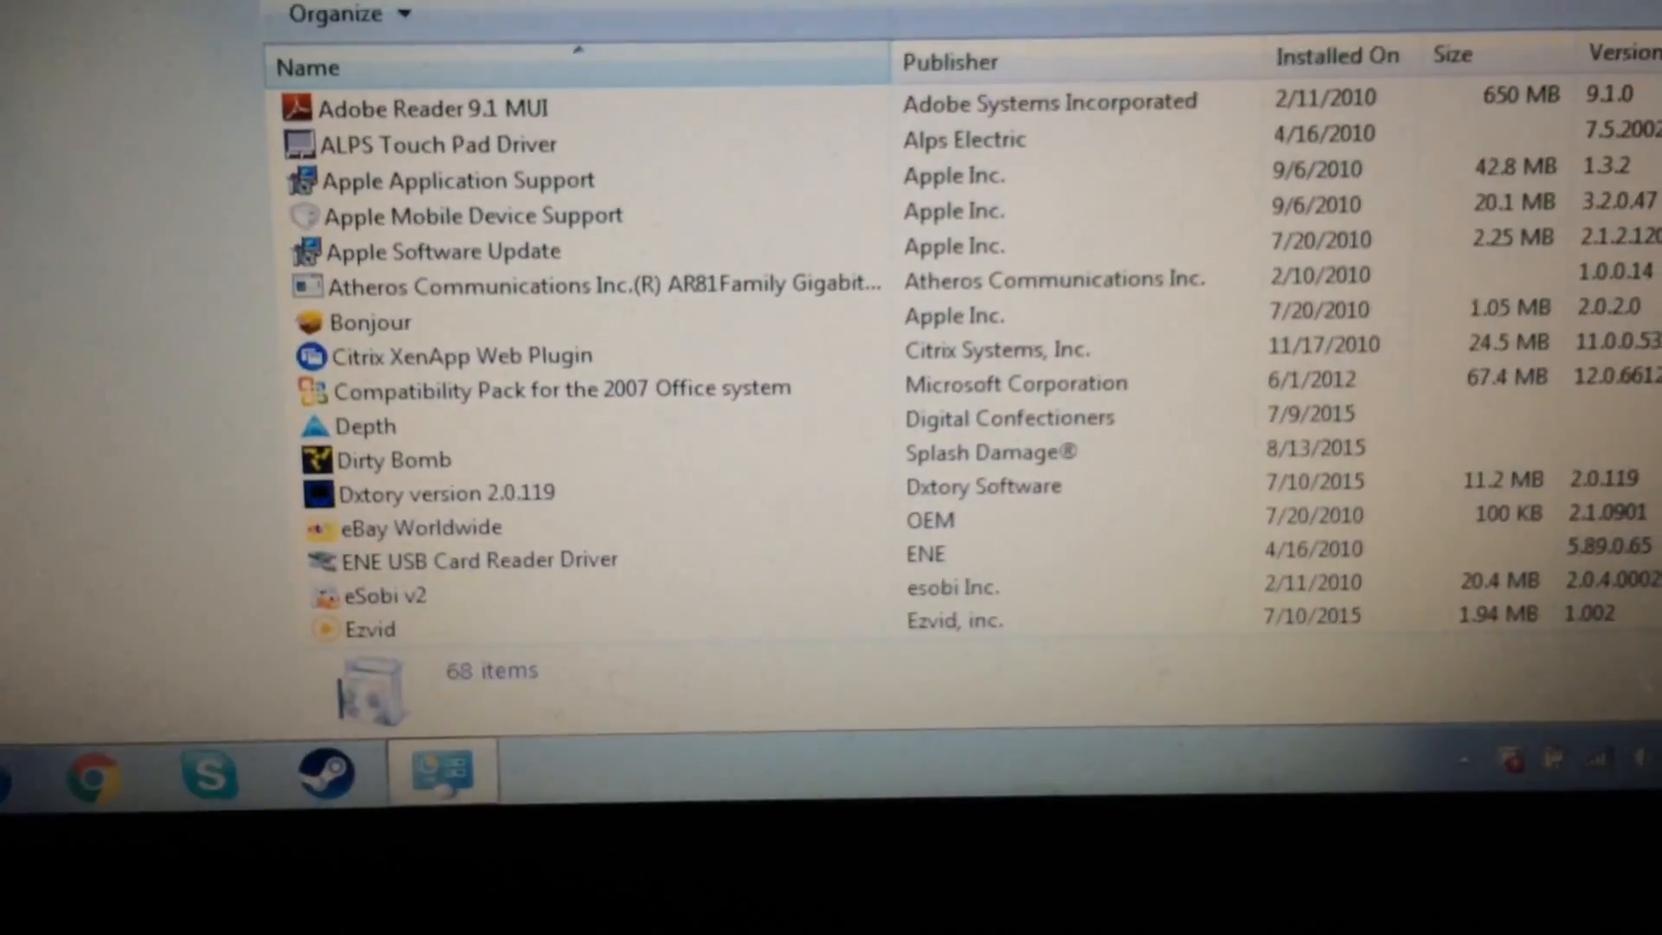
Scroll down to Skype 4.2 and choose Uninstall from its right-click menu
{"action": "scroll", "scroll_direction": "down", "scroll_amount": 3}
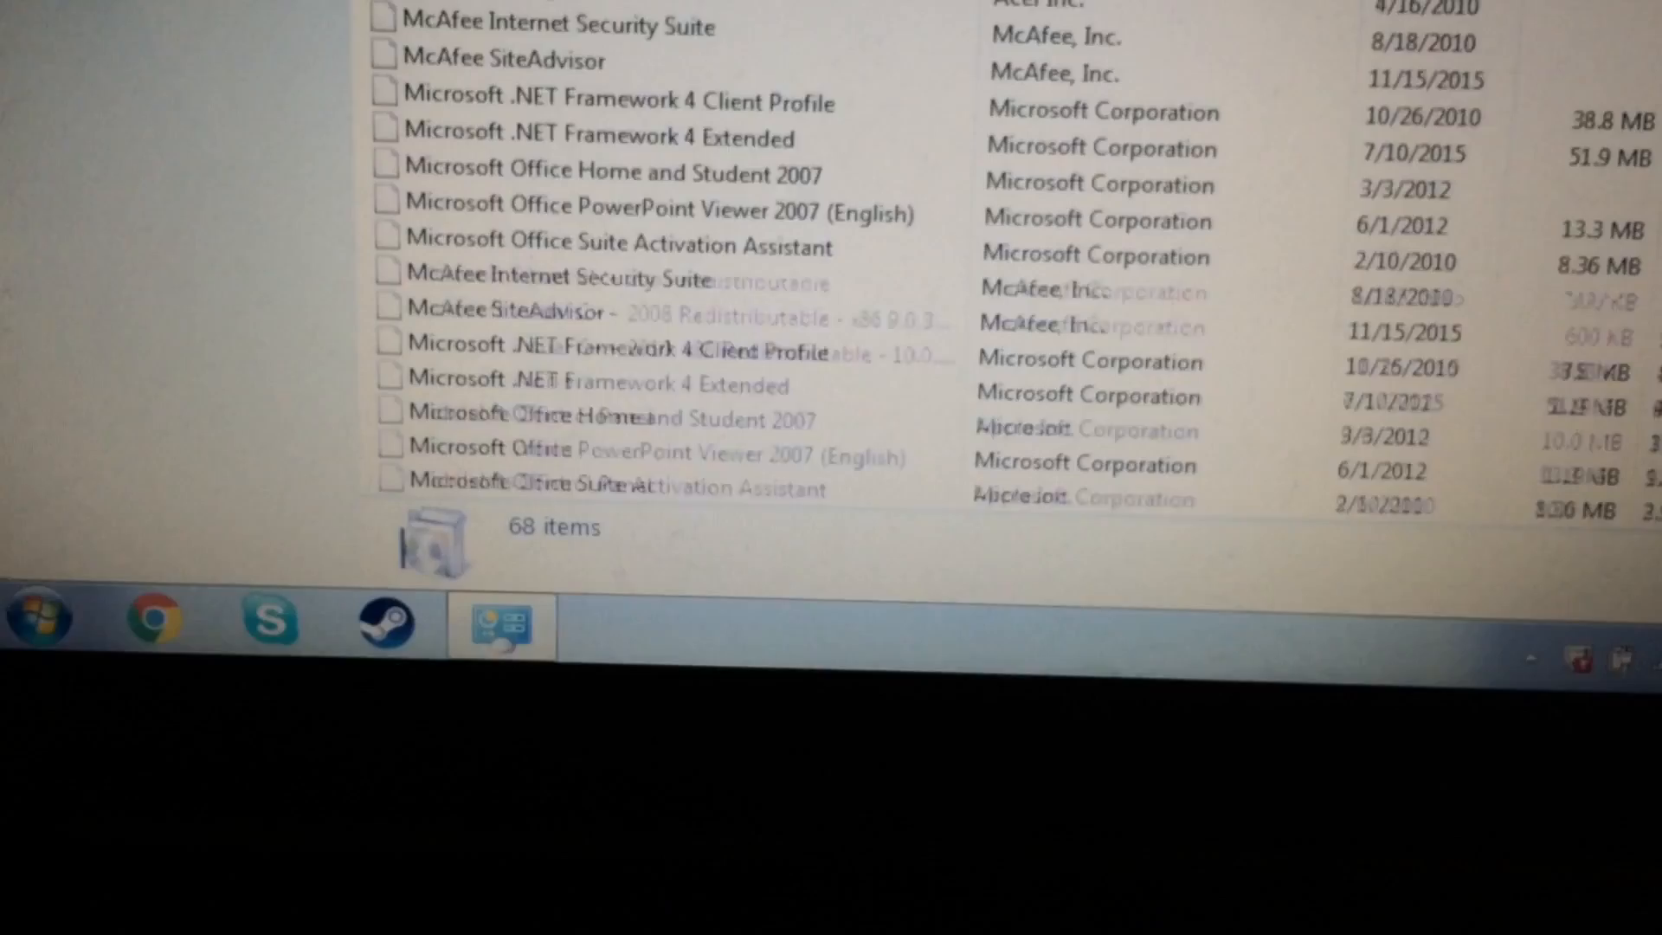
{"action": "scroll", "scroll_direction": "down", "scroll_amount": 3}
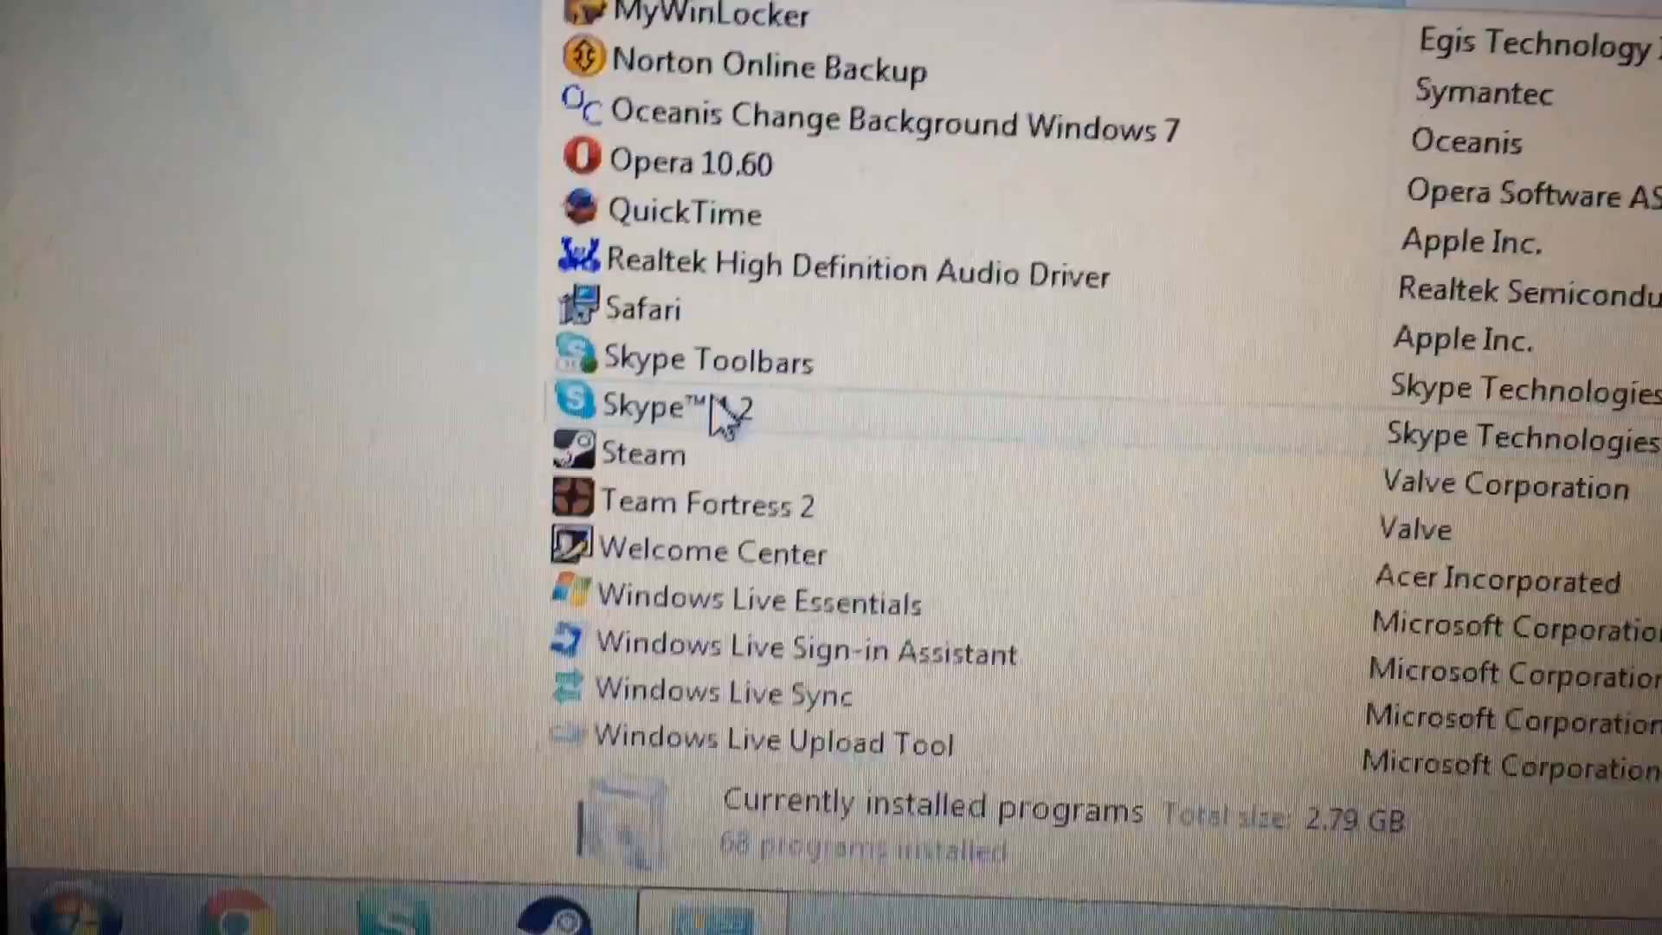
{"action": "left_click", "coordinate": [644, 405]}
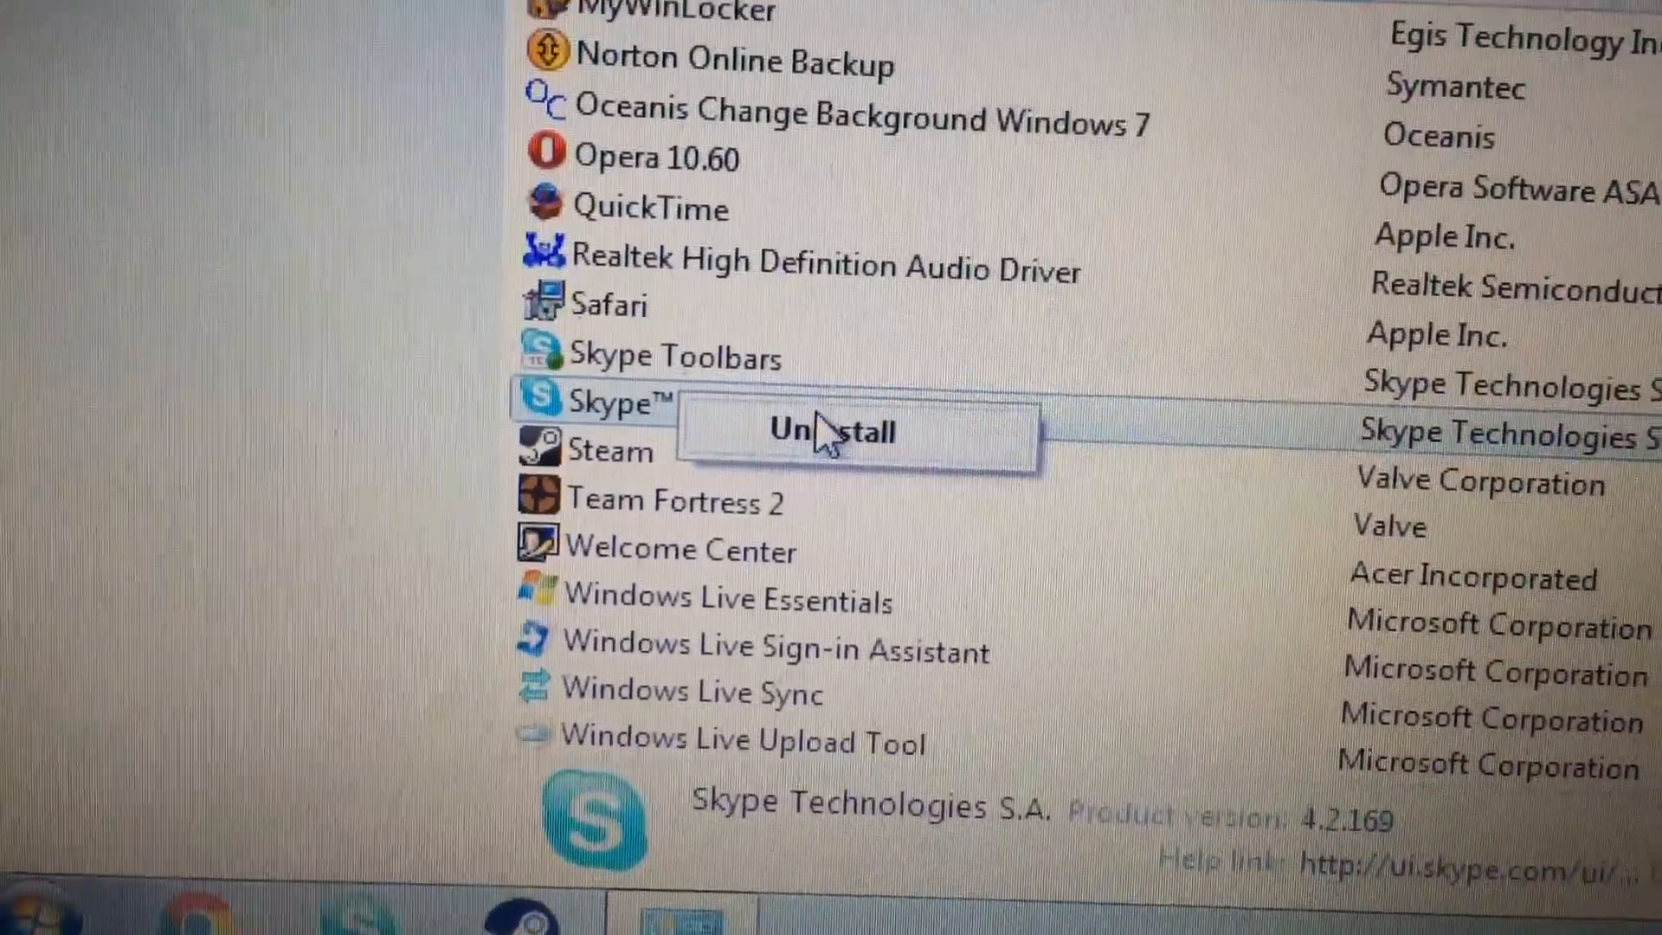
{"action": "left_click", "coordinate": [832, 431]}
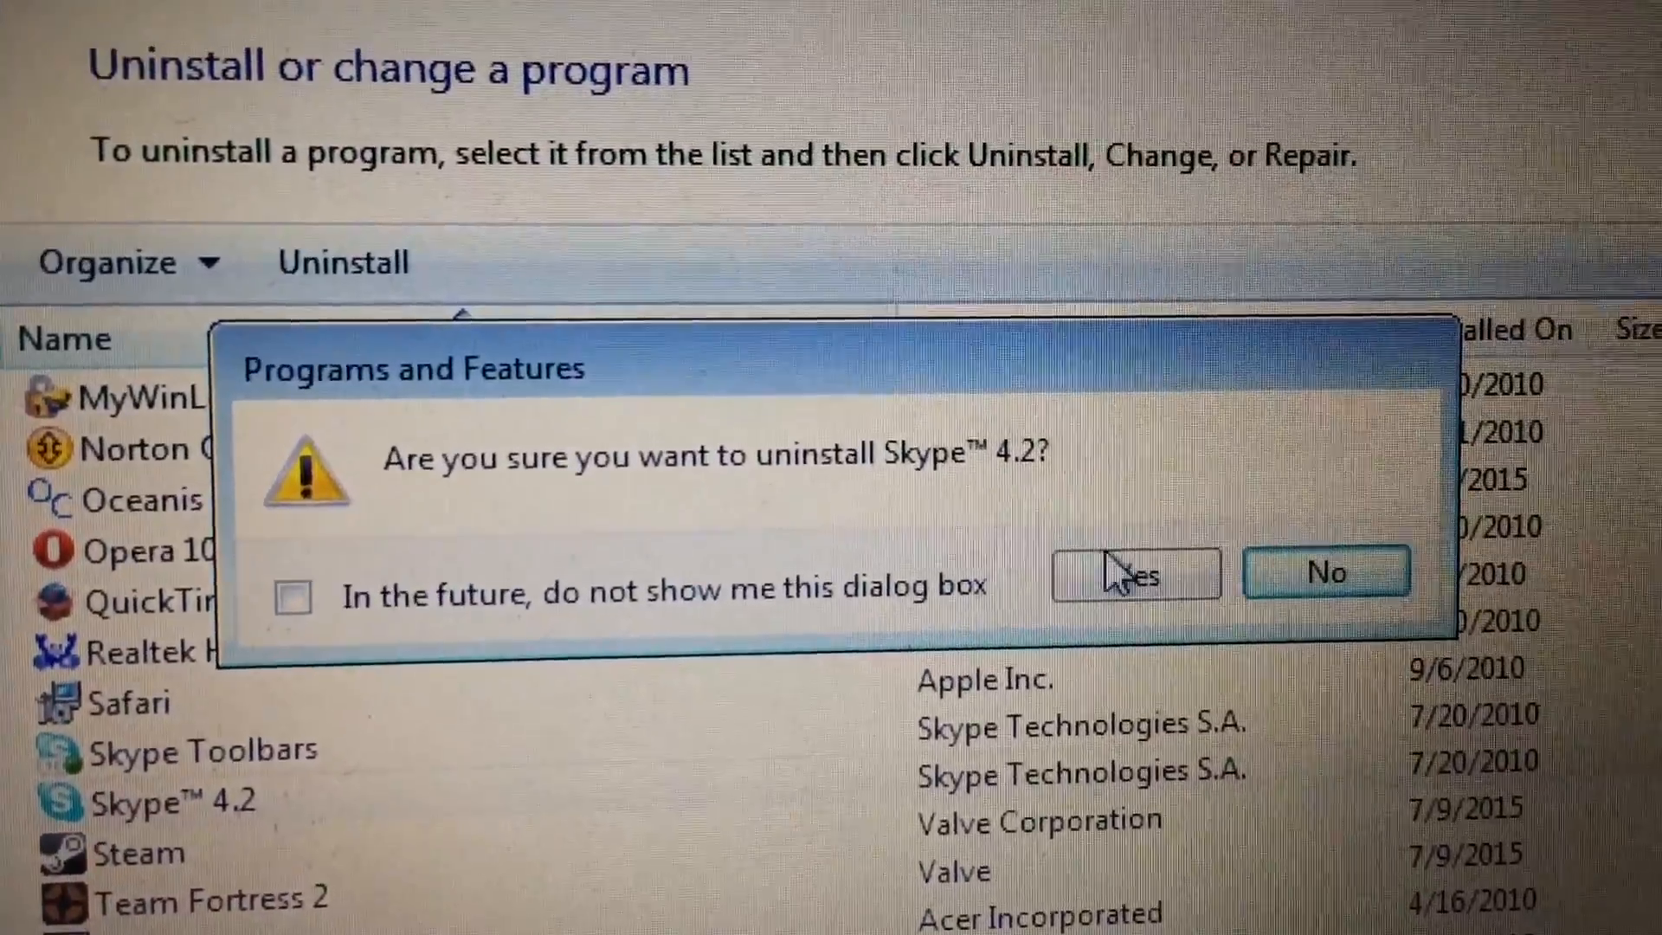
Answer Yes to the Programs and Features prompt confirming removal of Skype 4.2
{"action": "left_click", "coordinate": [1133, 572]}
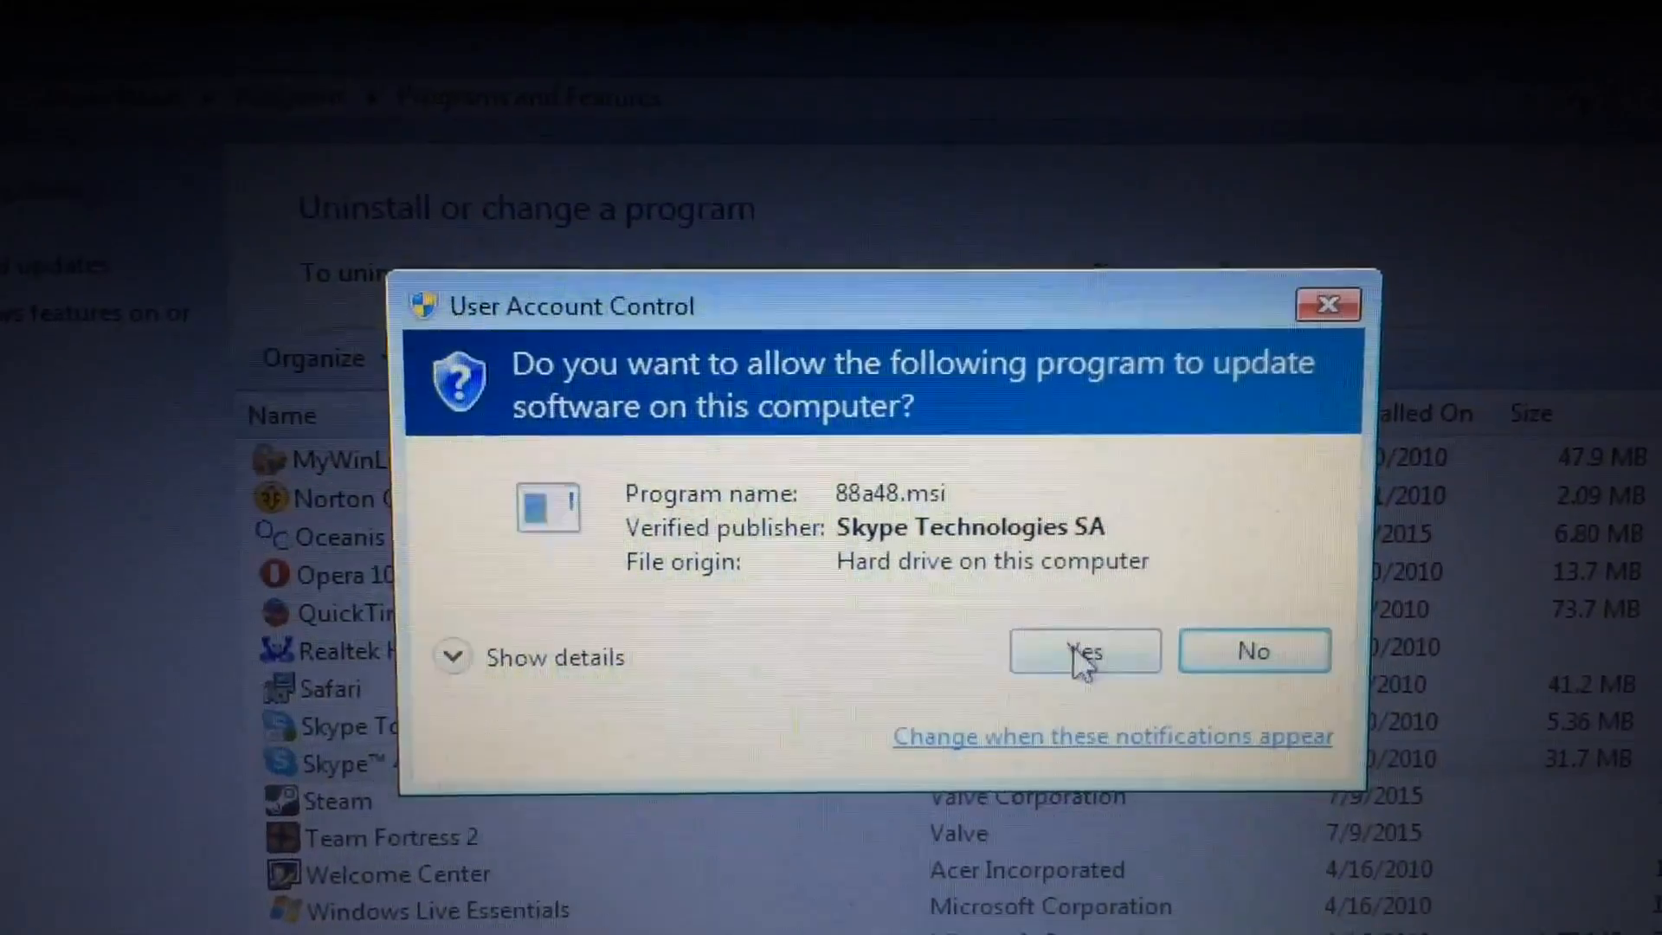
{"action": "left_click", "coordinate": [1082, 650]}
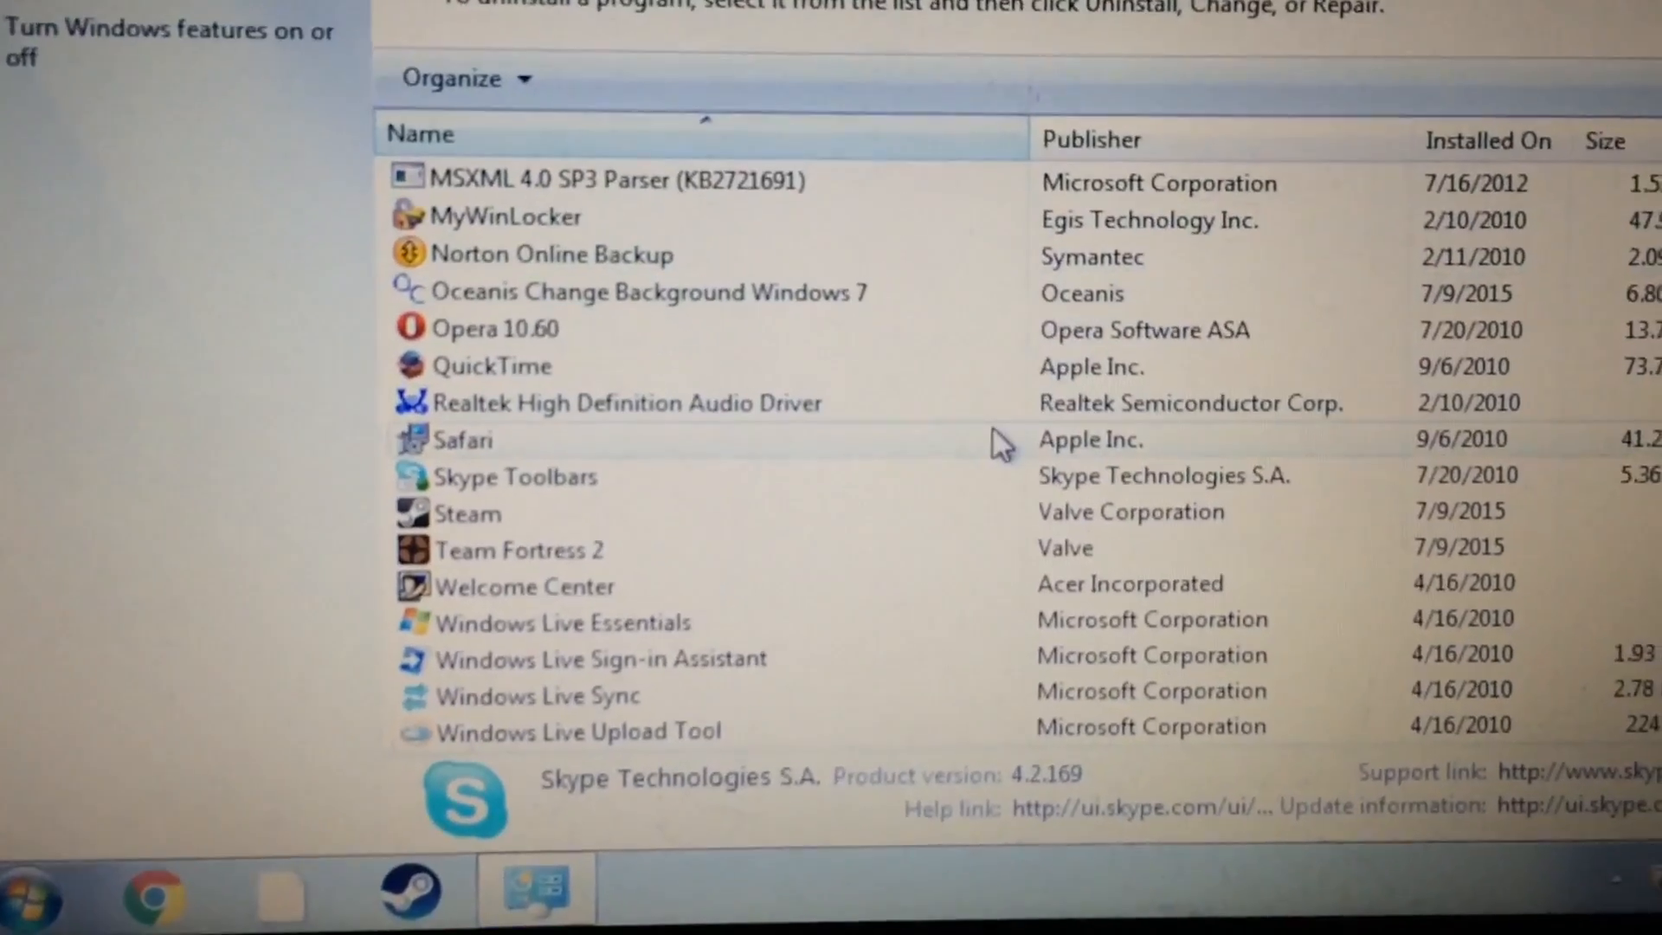
Scroll the installed programs list to confirm only Skype Toolbars remains, not Skype 4.2
{"action": "scroll", "scroll_direction": "down", "scroll_amount": 3}
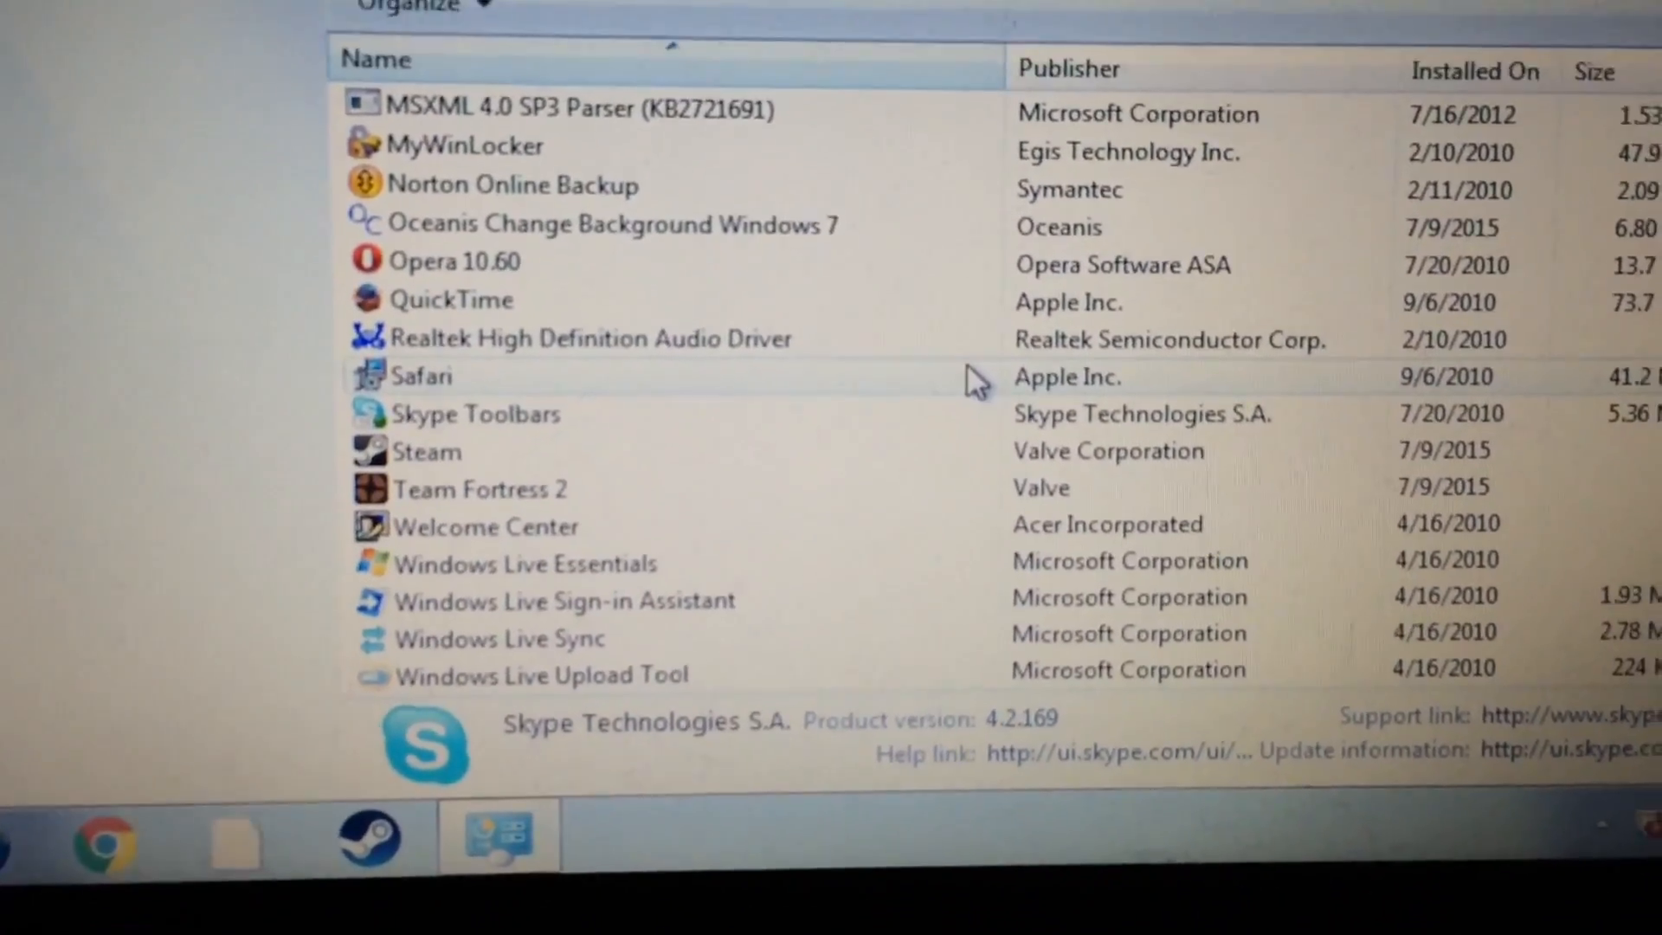